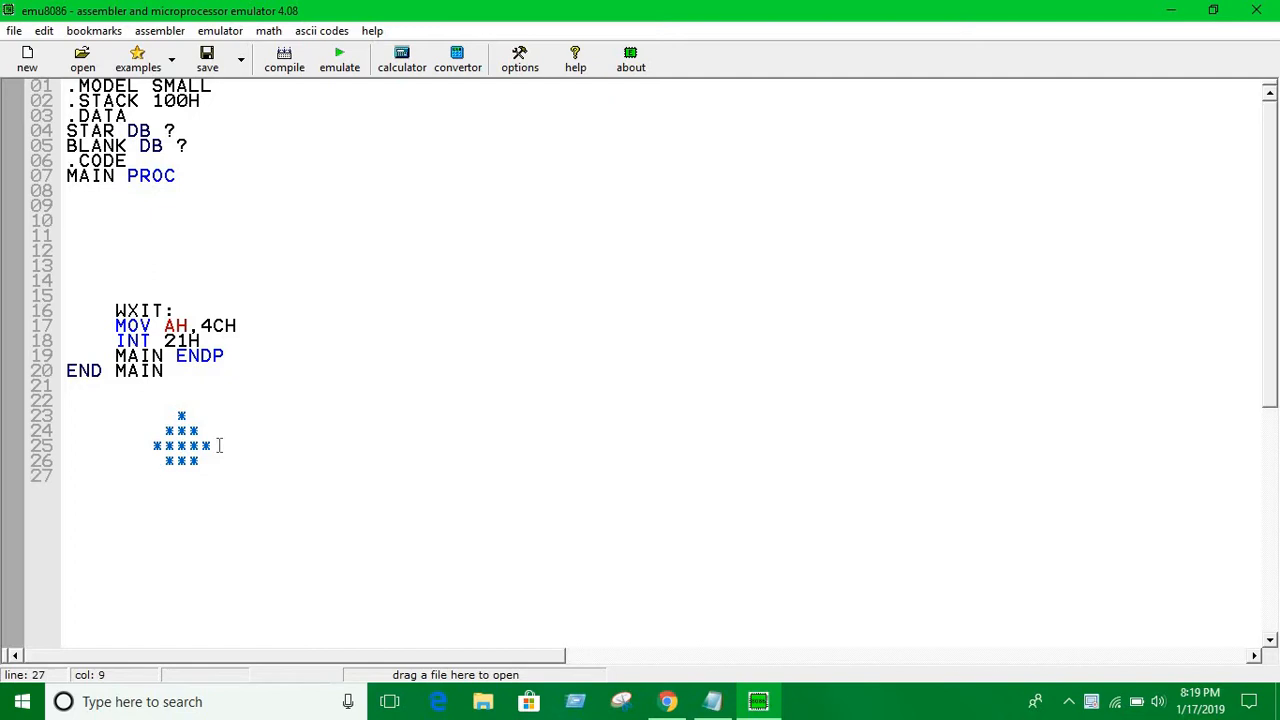
Finish the asterisk sketch comment marking the widest diamond row
type("*")
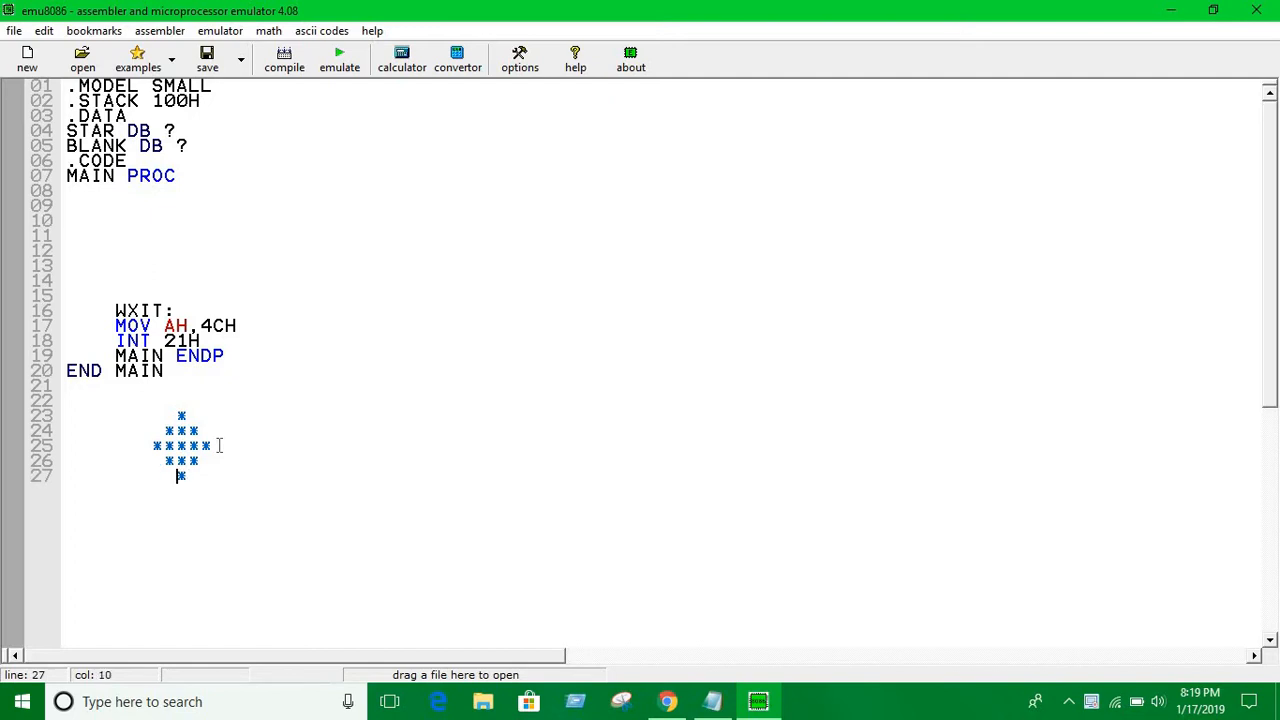
mouse_move(340, 560)
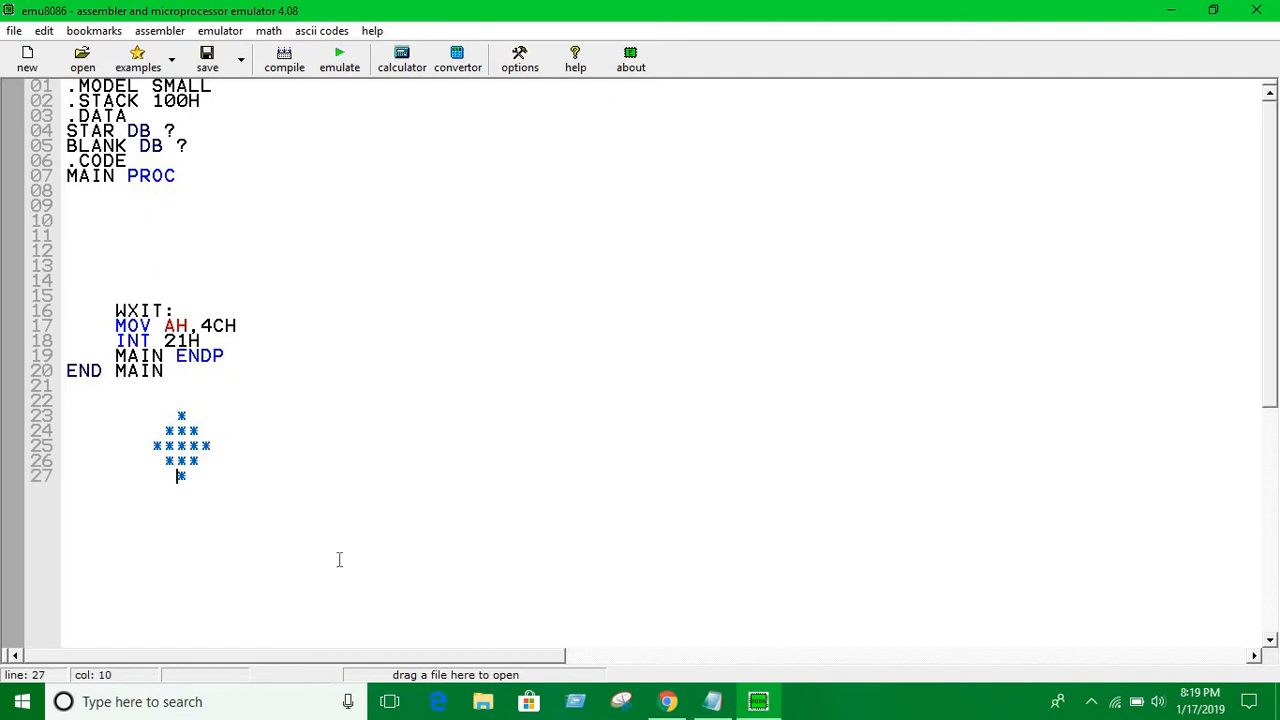
mouse_move(620, 590)
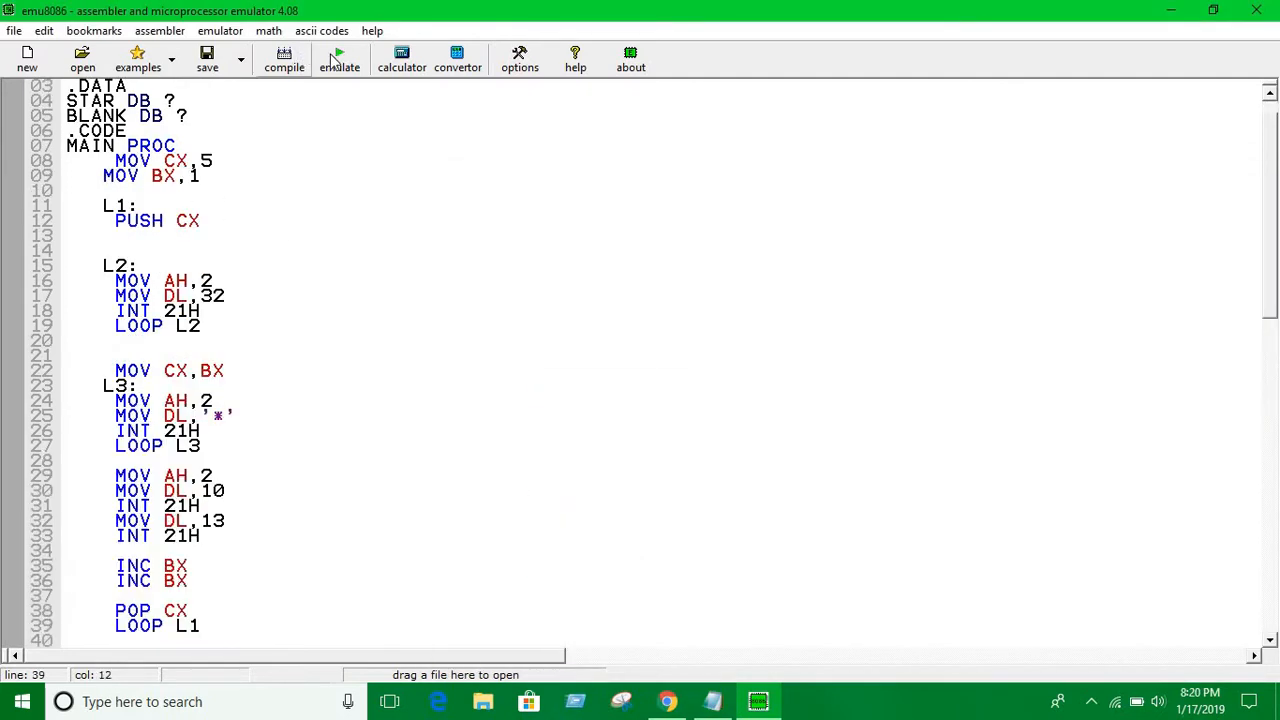
Emulate and run the program so the upper asterisk triangle prints, then dismiss the return-control message
left_click(340, 60)
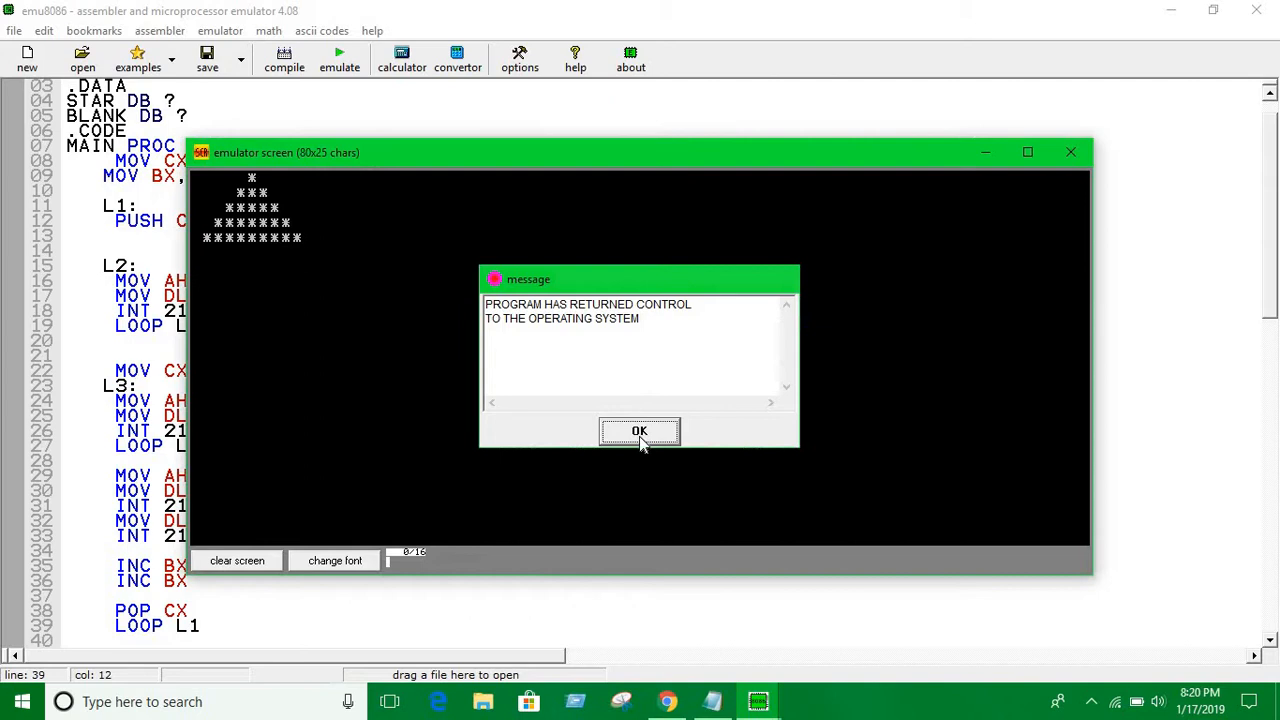
left_click(640, 430)
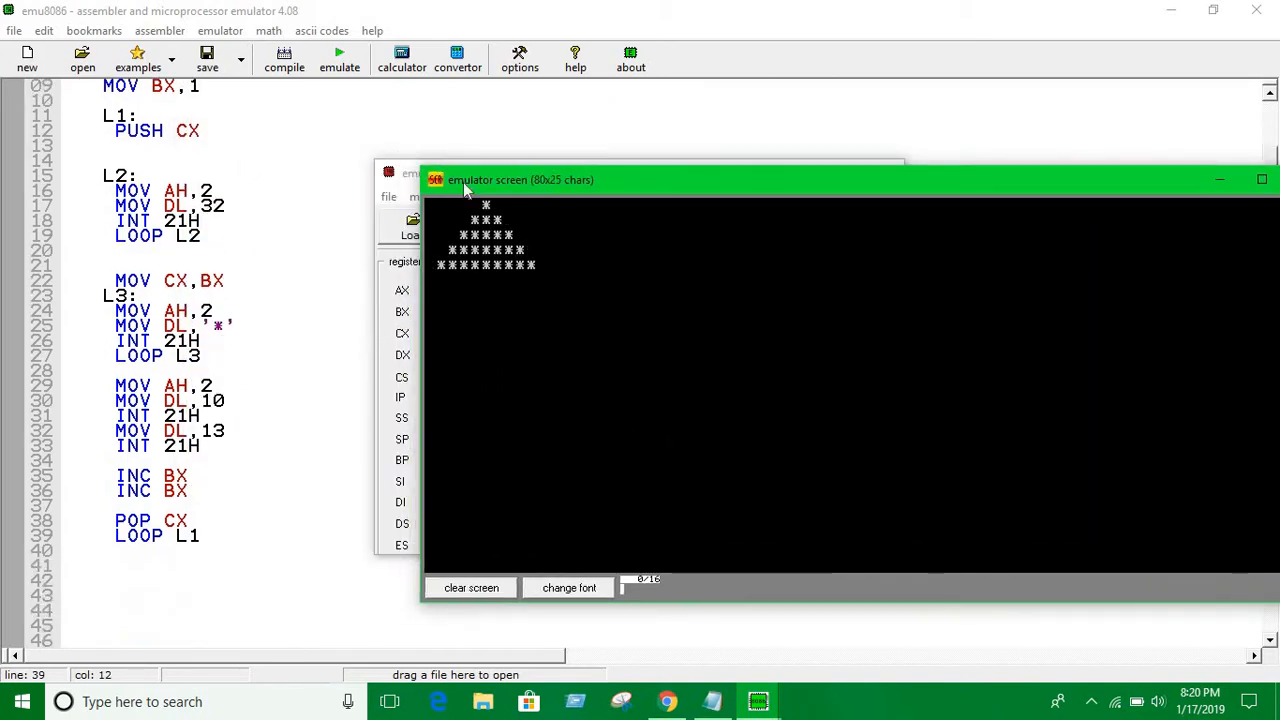
mouse_move(690, 202)
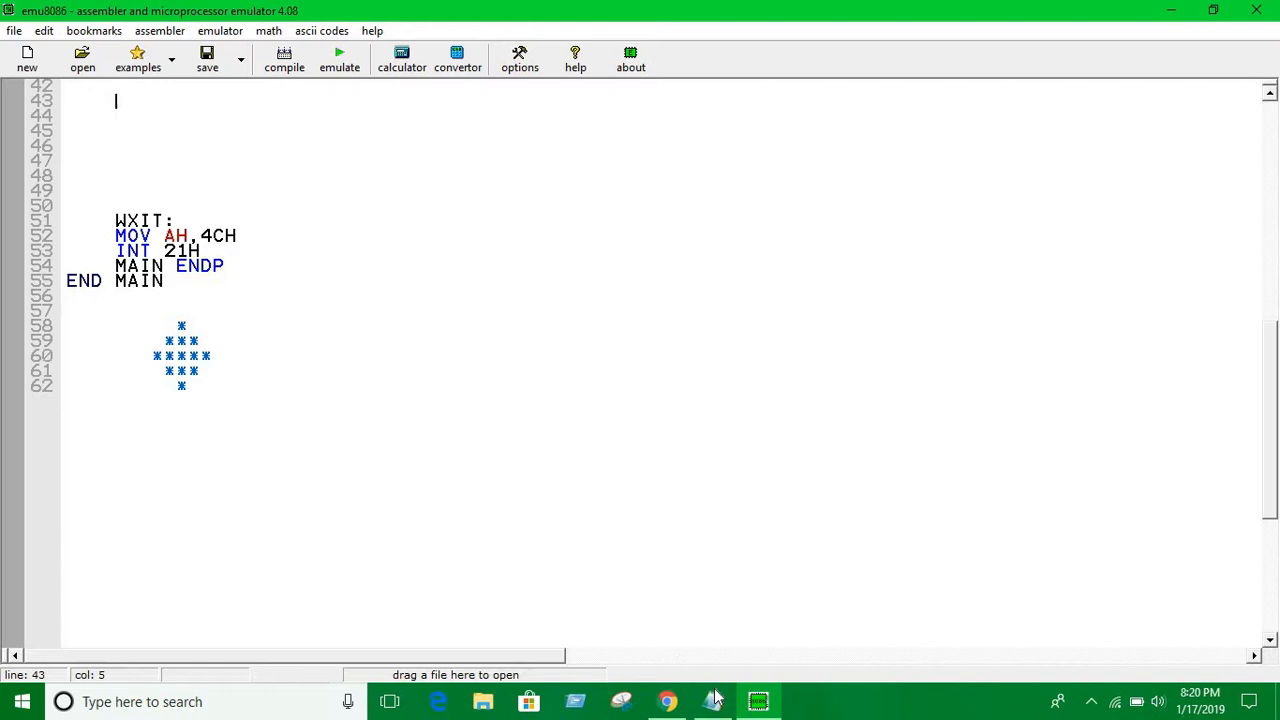
Add the lower-half loops L4, L5, L6 after LOOP L1 and emulate the finished diamond program
left_click(712, 700)
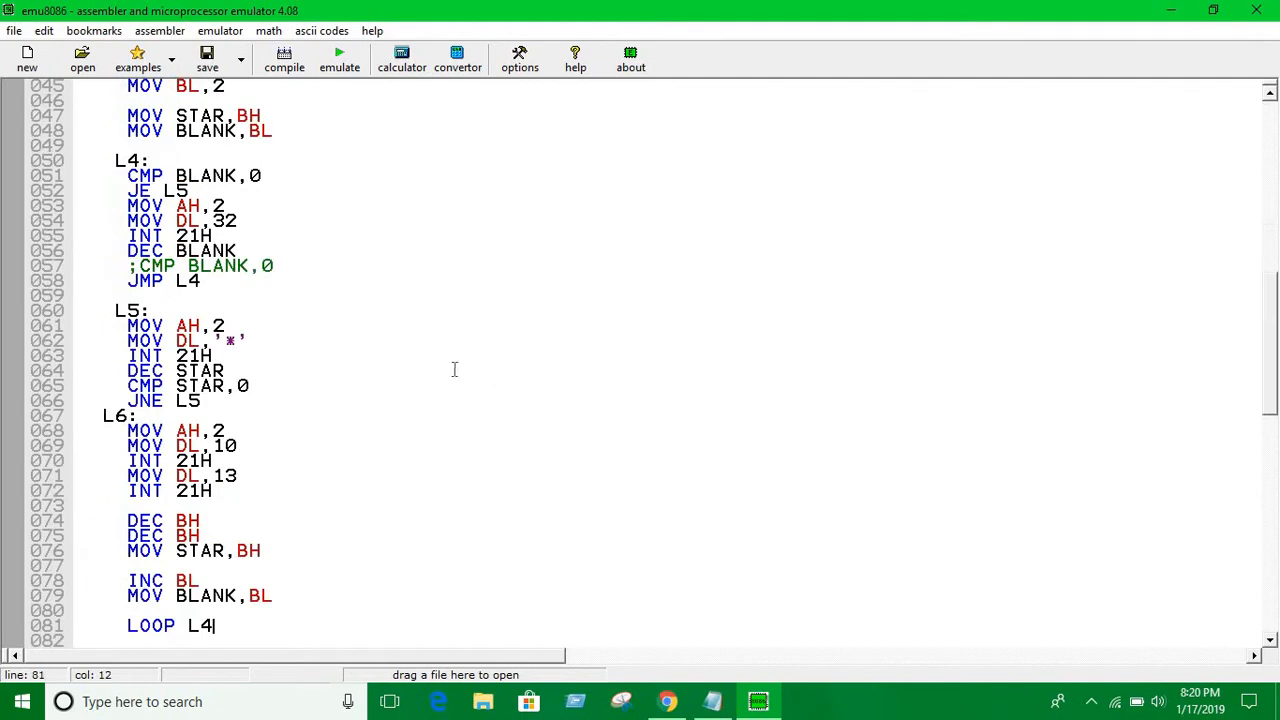
left_click(340, 58)
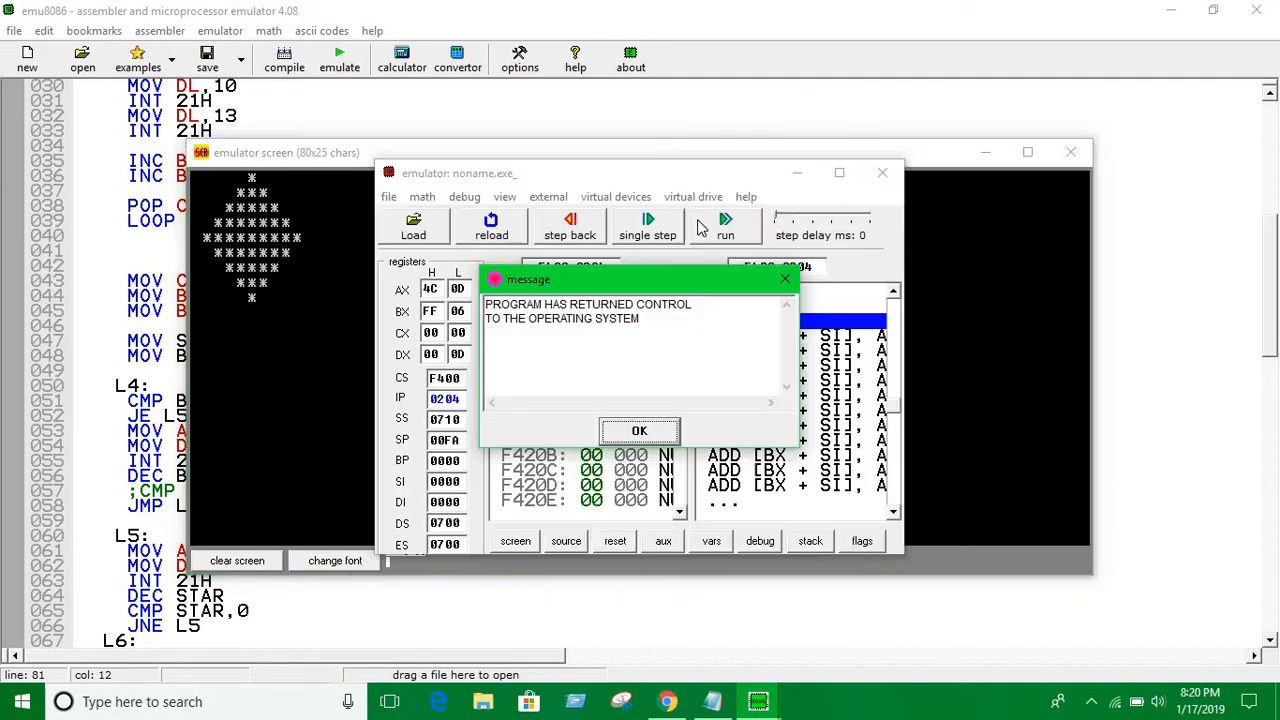
Dismiss the return-control message to reveal the complete asterisk diamond on screen
left_click(640, 430)
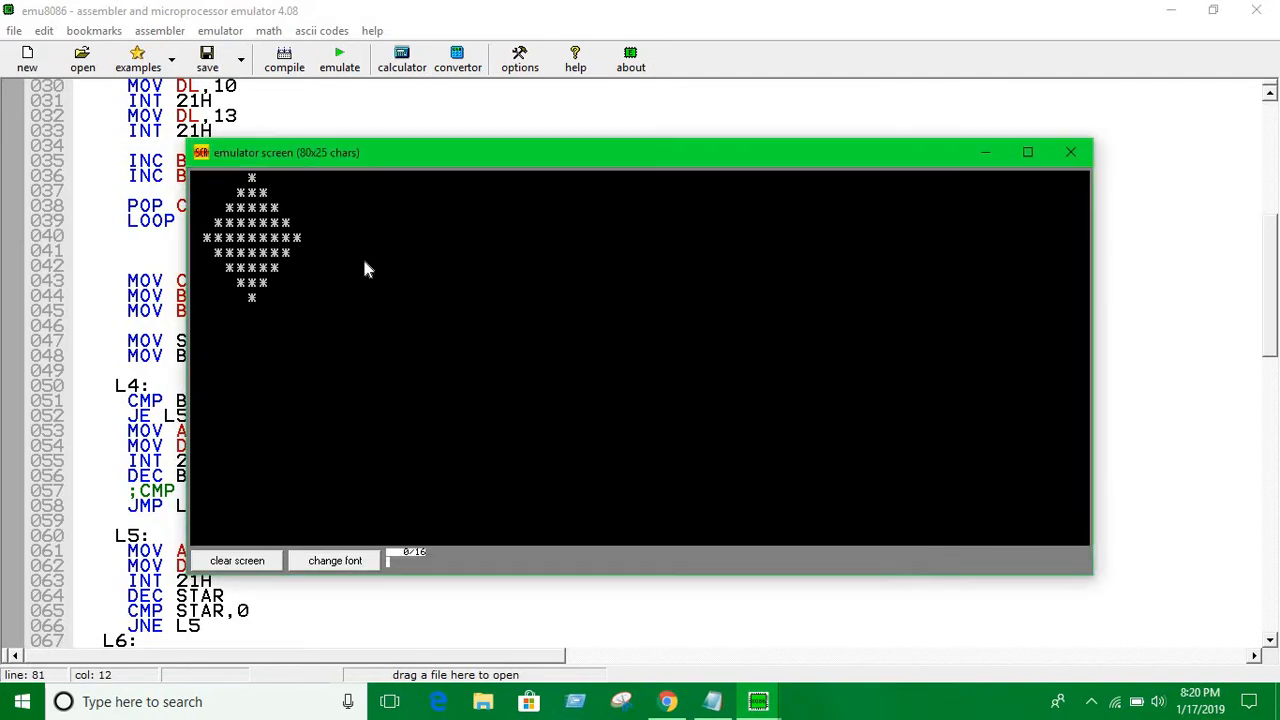